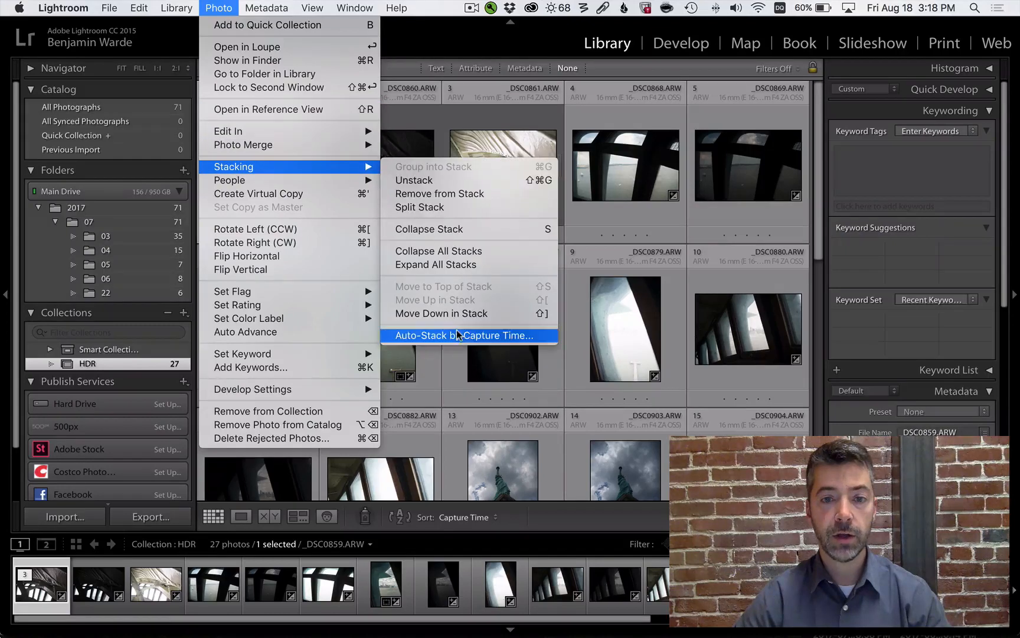
Auto-stack the HDR collection by capture time with a 0:00:01 gap, creating 9 three-photo stacks
left_click(469, 336)
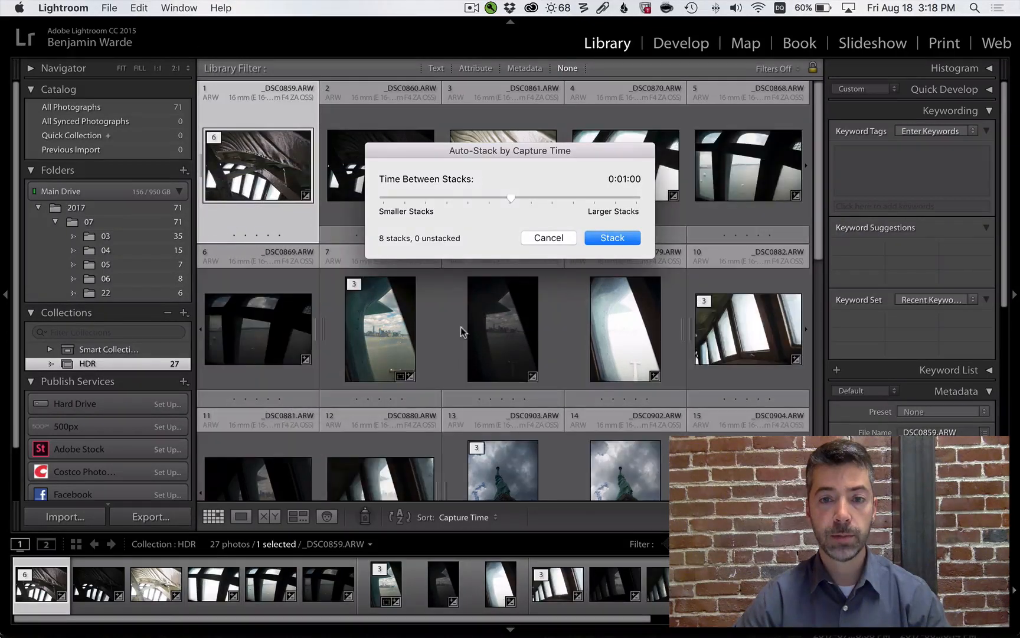
mouse_move(508, 220)
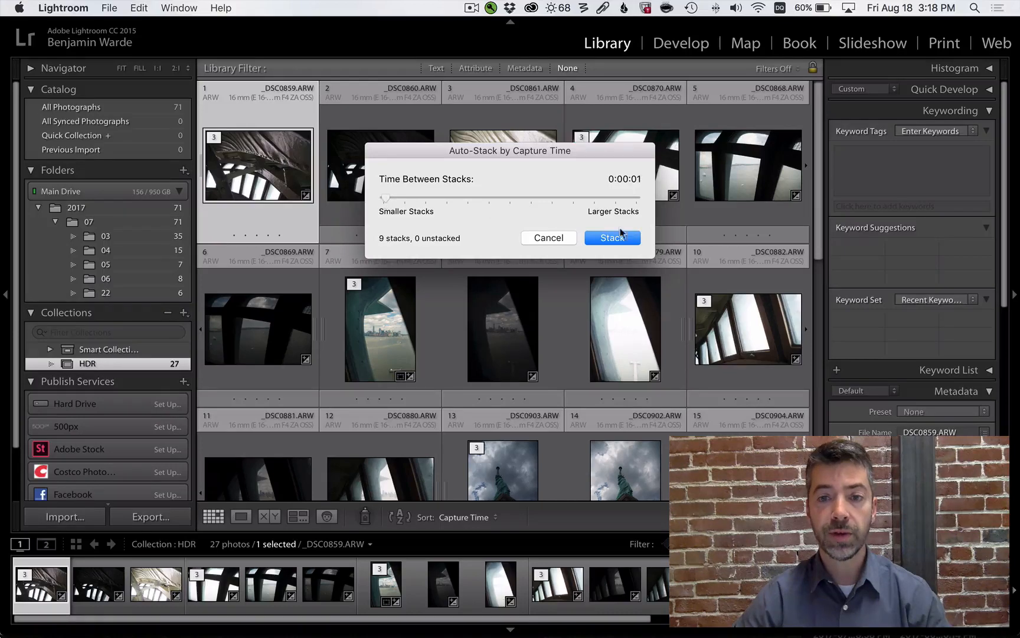
left_click(611, 238)
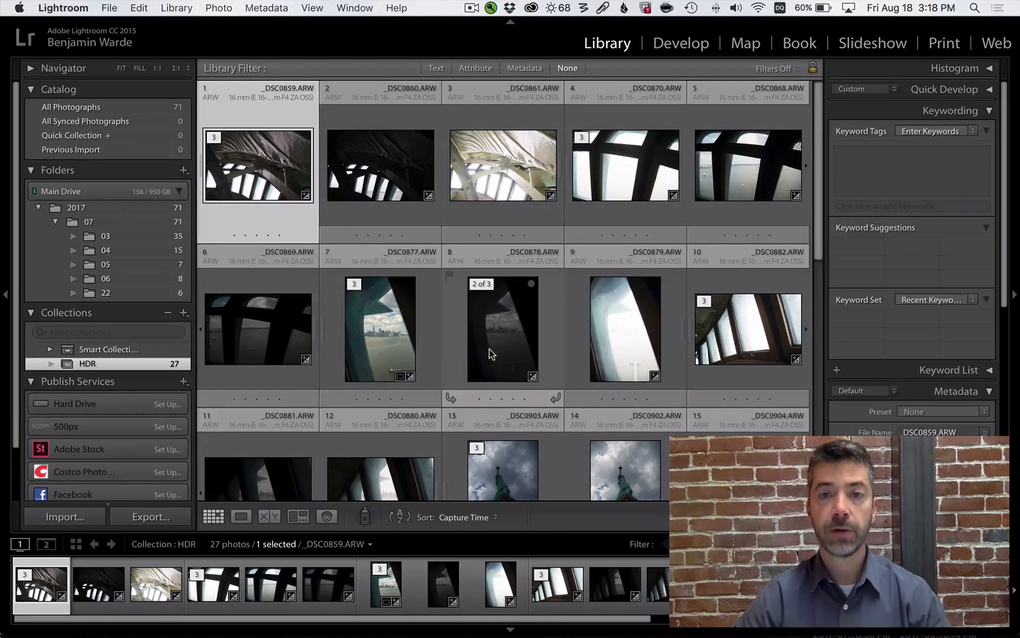
Collapse all nine stacks so the grid shows one cover thumbnail per bracketed burst
left_click(219, 8)
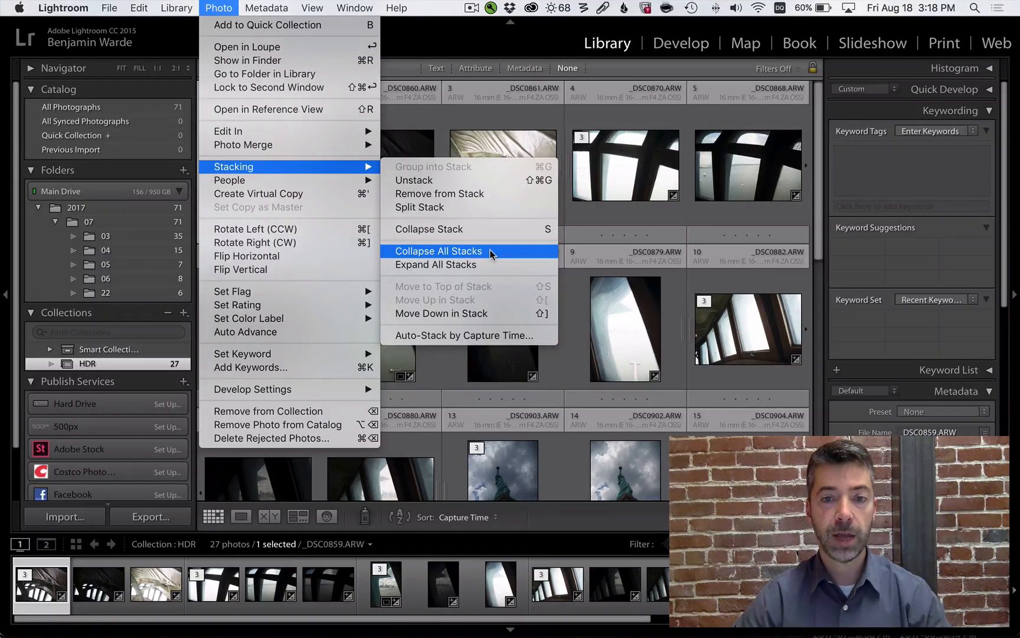
left_click(438, 251)
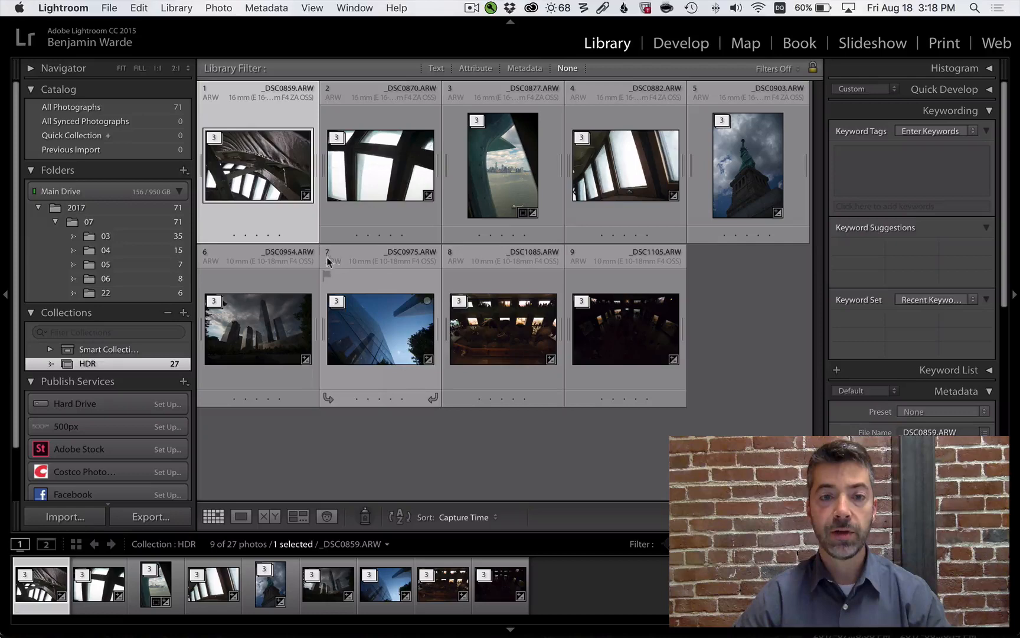